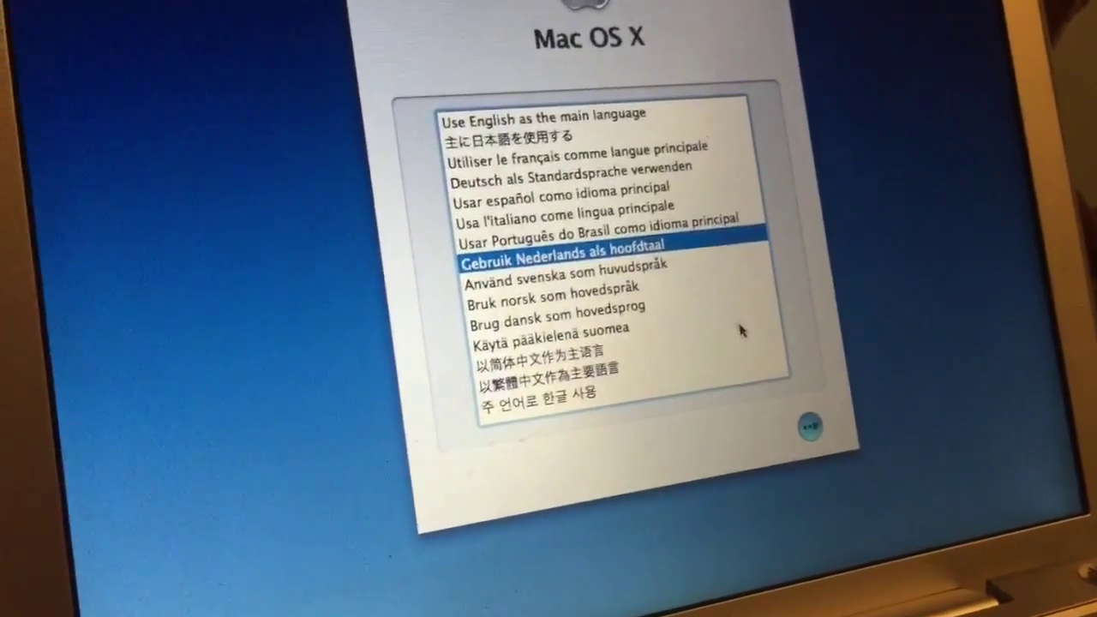
Step: Confirm 'Gebruik Nederlands als hoofdtaal' and continue into the installer
click(809, 424)
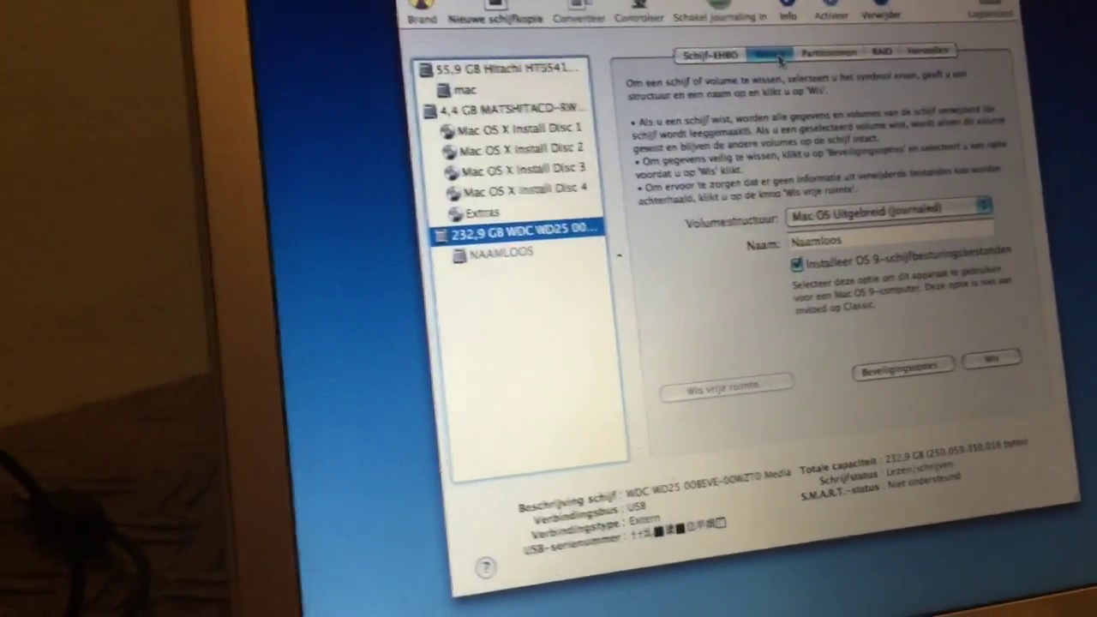
Step: Erase the 232.9 GB WDC drive as Mac OS Uitgebreid (journaled) named mac
click(889, 206)
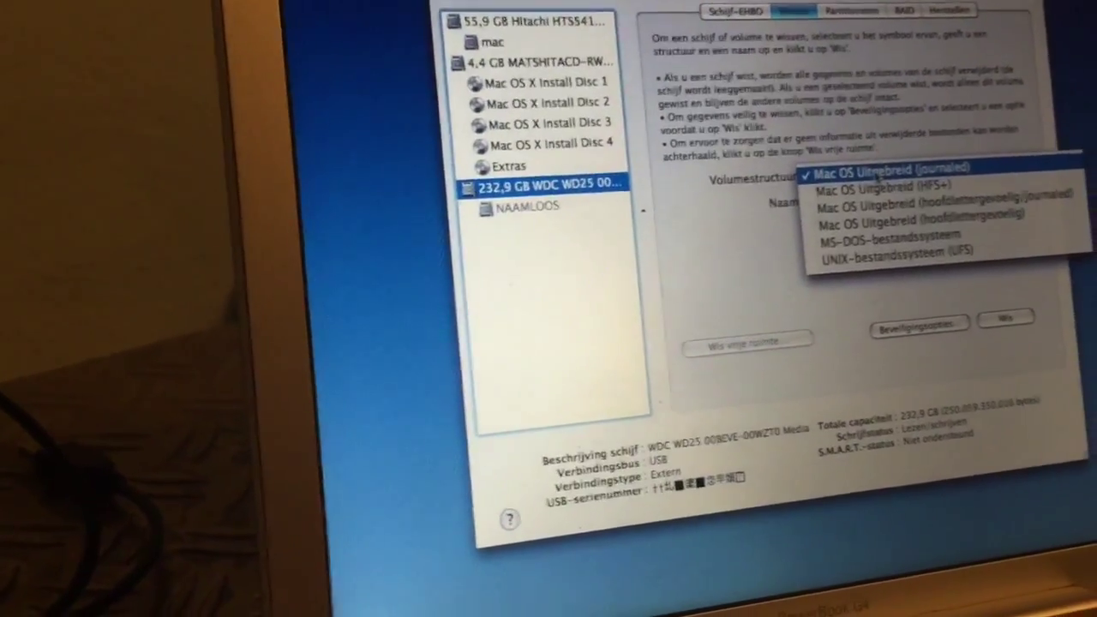
click(891, 166)
text(mac)
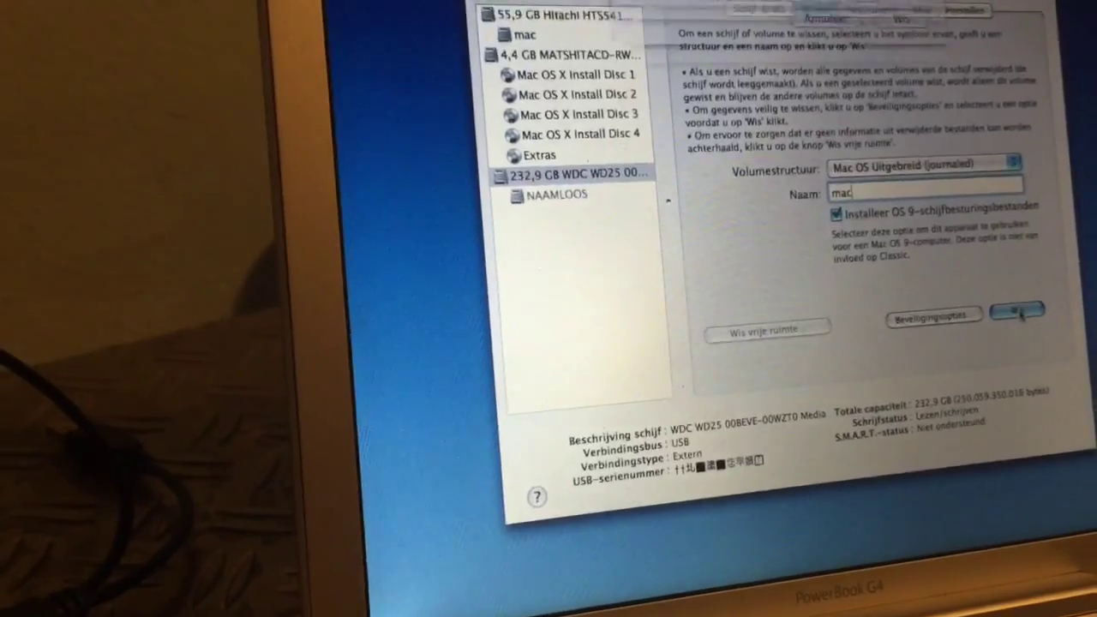
click(1016, 310)
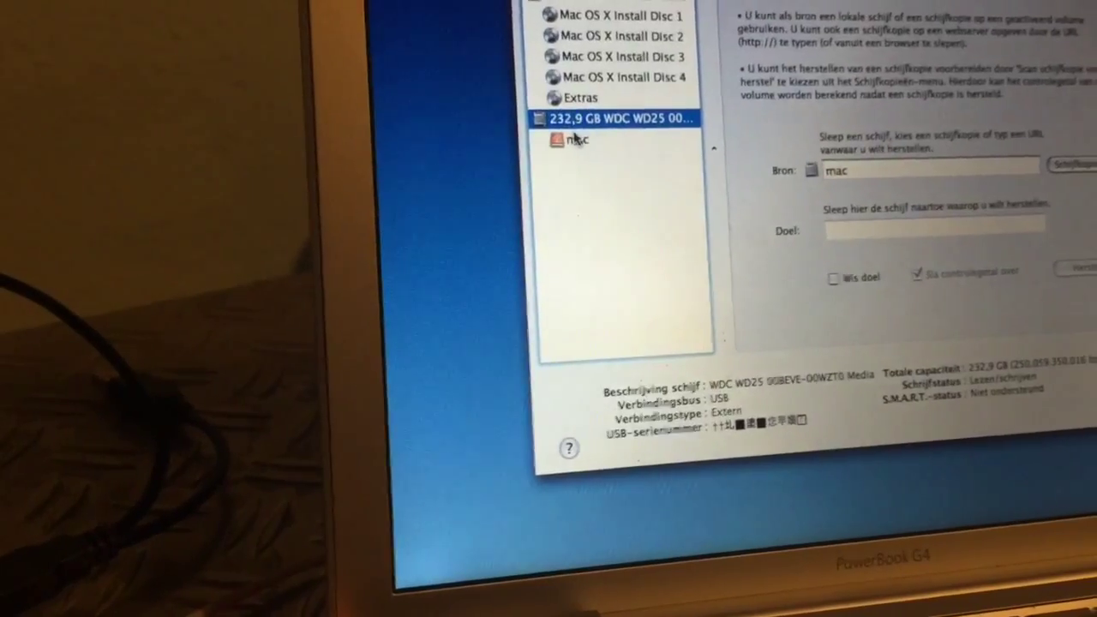
Step: Set the erased mac volume on the WDC drive as the restore Doel
click(572, 141)
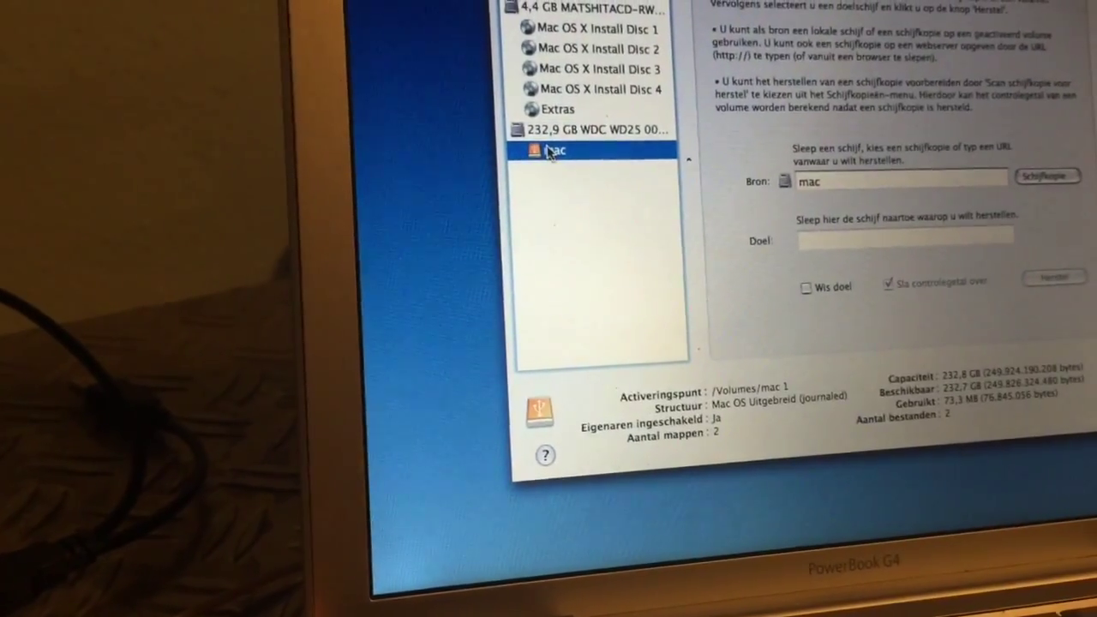
click(591, 130)
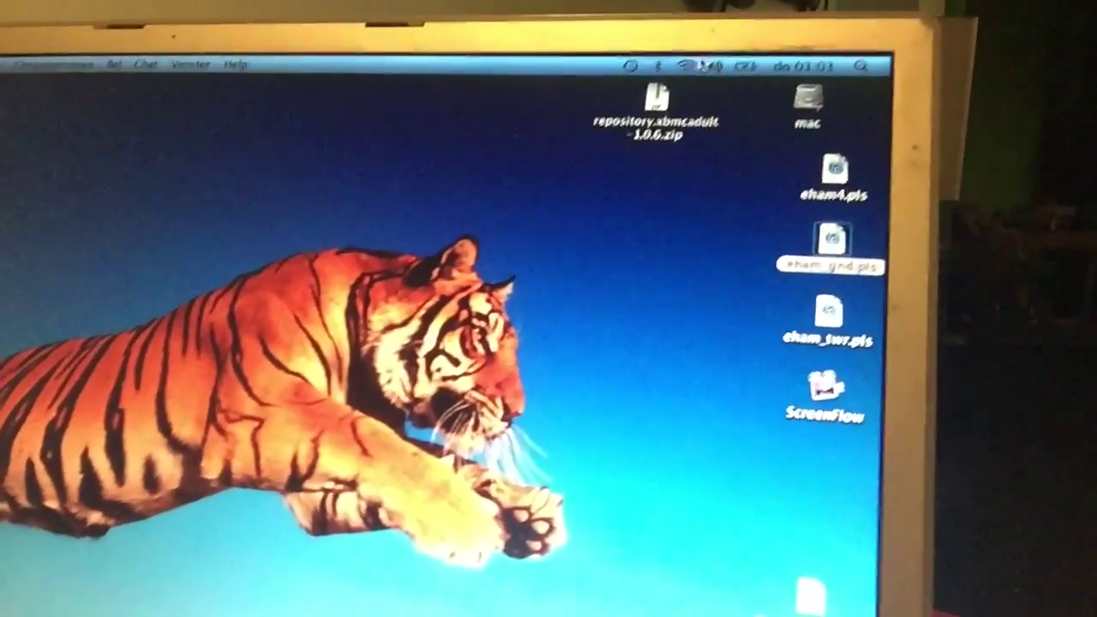
Step: Dismiss the local hostname already-in-use alert with OK
click(701, 61)
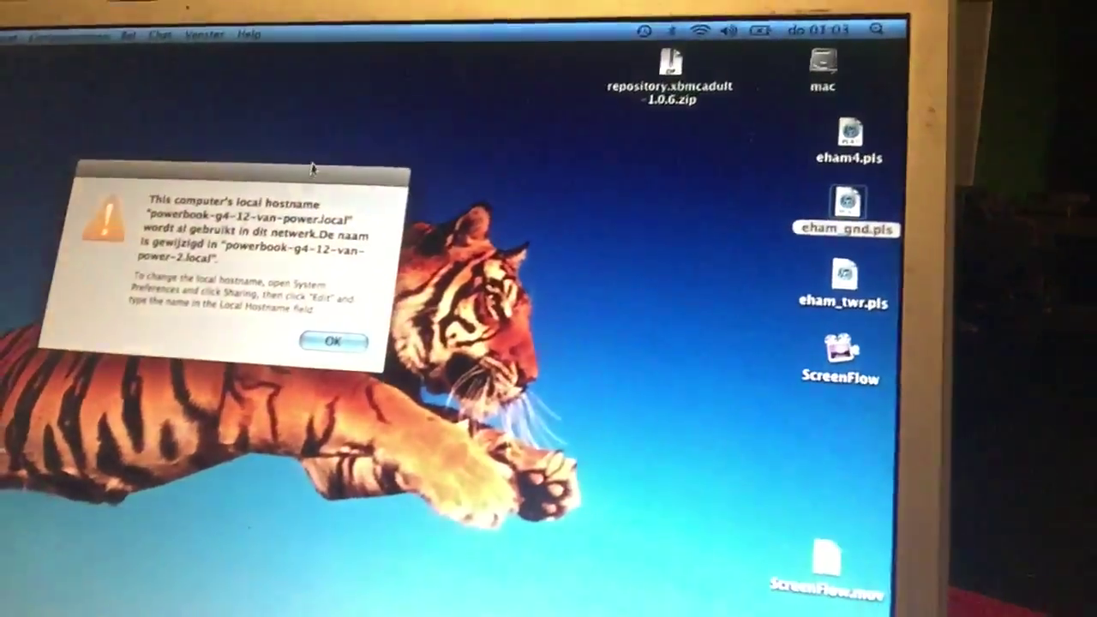
click(332, 343)
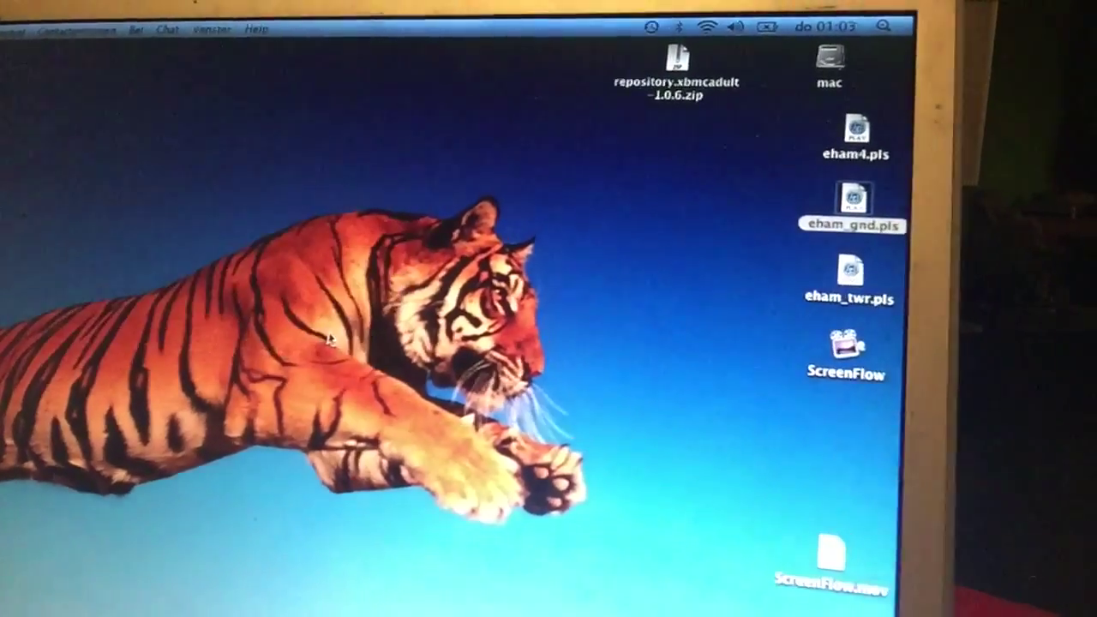
click(710, 41)
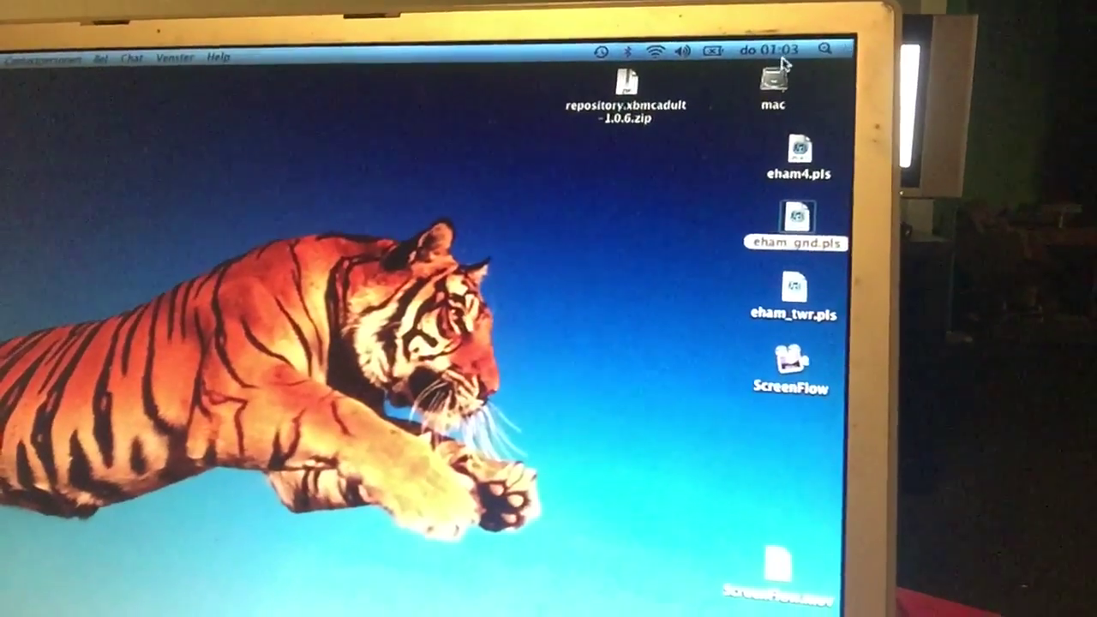
Step: Bring up Date & Time preferences from the menu bar clock, synced to Apple Europe time
click(771, 50)
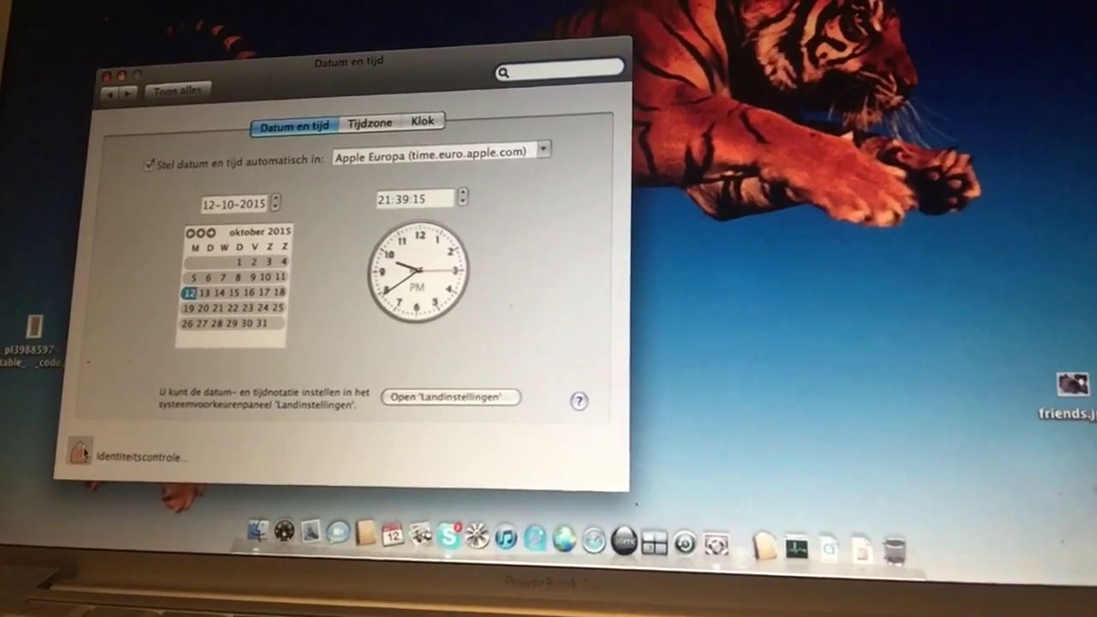
click(82, 452)
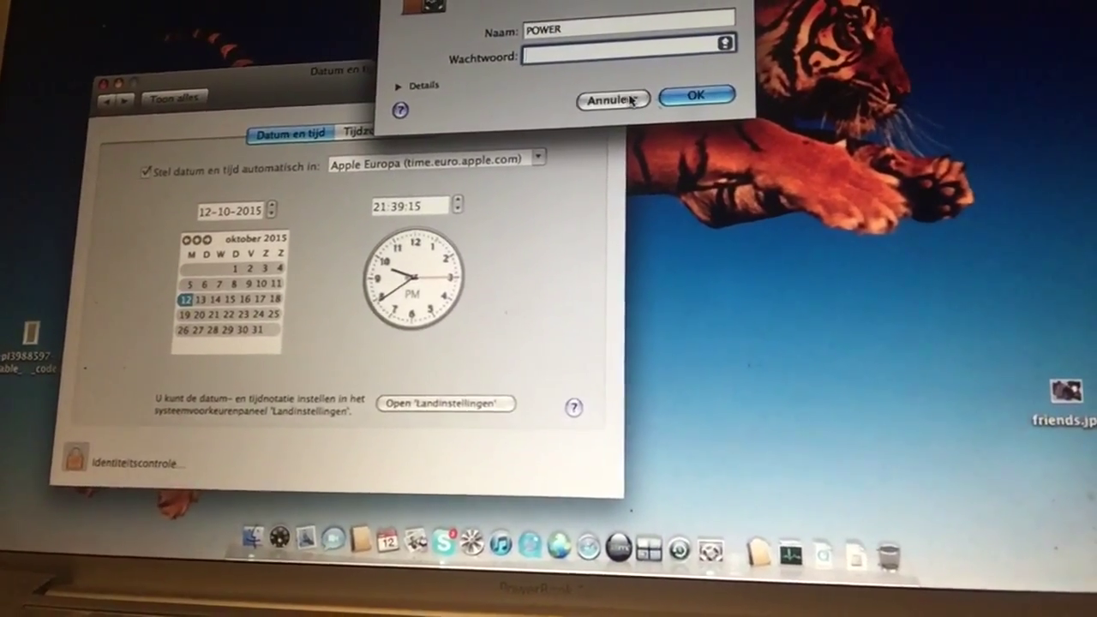
click(610, 96)
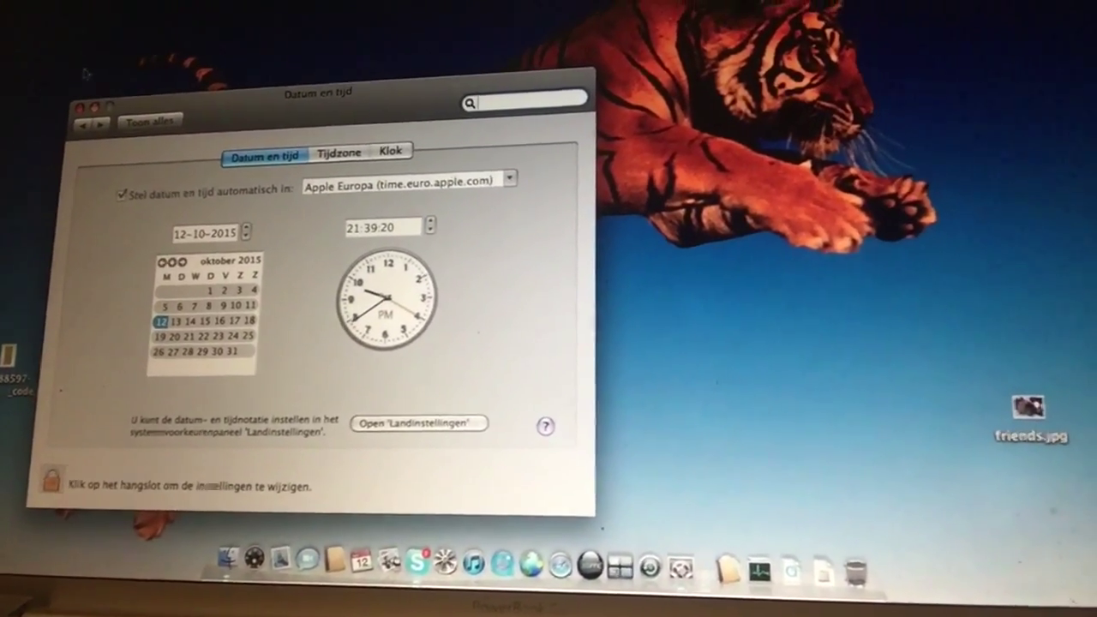